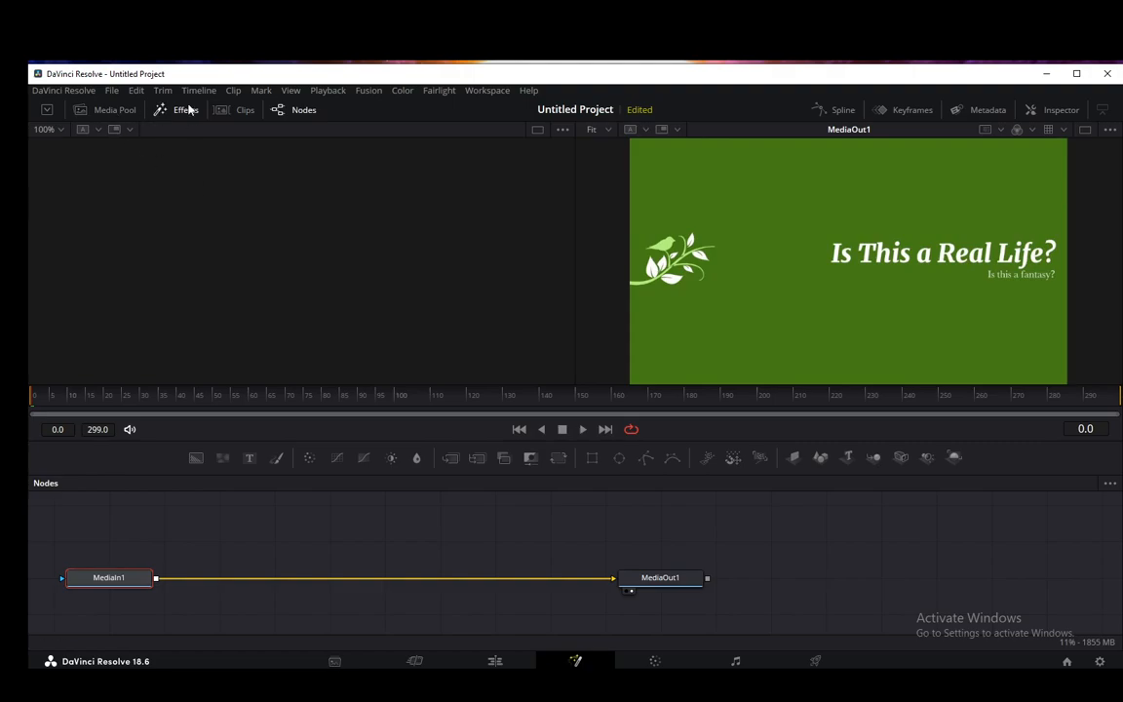
Step: Search the Fusion effects library for 'Delta ke' to find the Delta Keyer
left_click(185, 109)
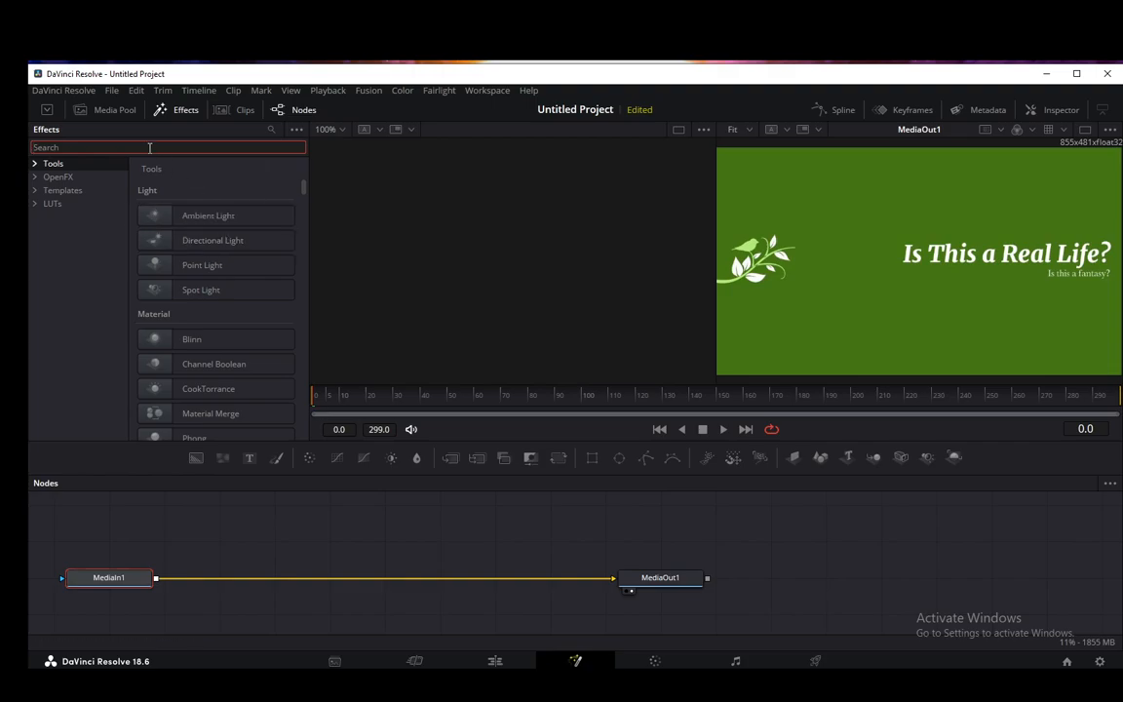
type("Delta keyer")
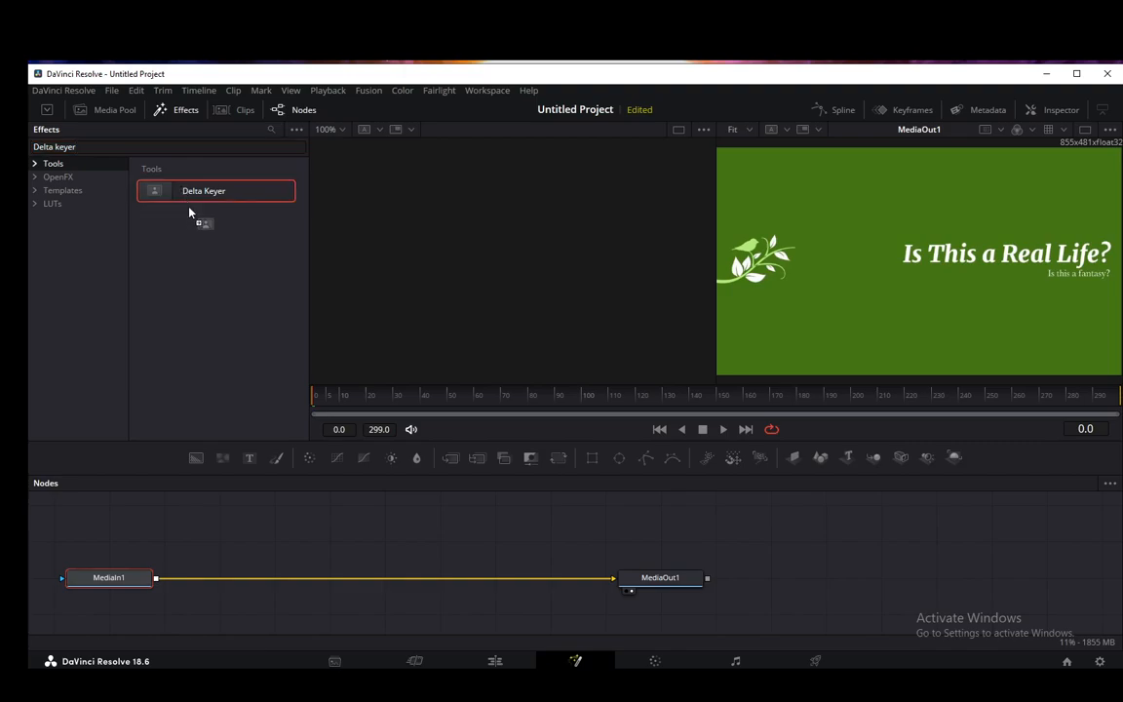
Step: Drop a DeltaKeyer1 node onto the MediaIn1–MediaOut1 connection so it sits between them
left_click_drag(202, 191, 527, 527)
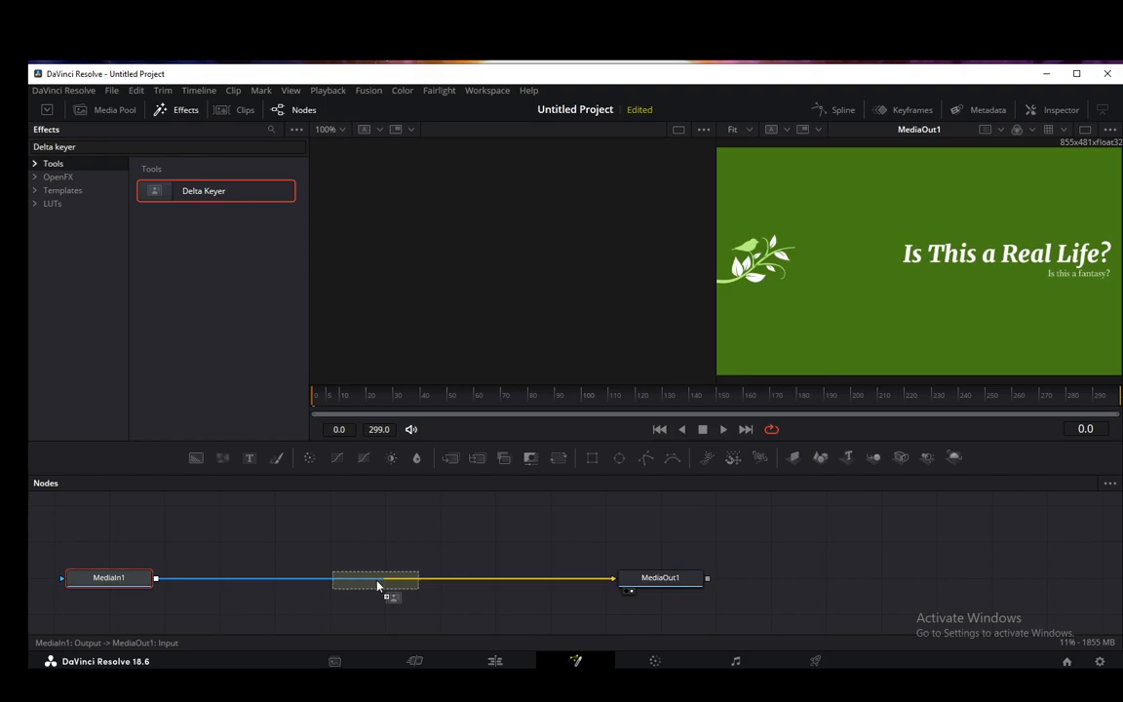
left_click_drag(374, 577, 254, 577)
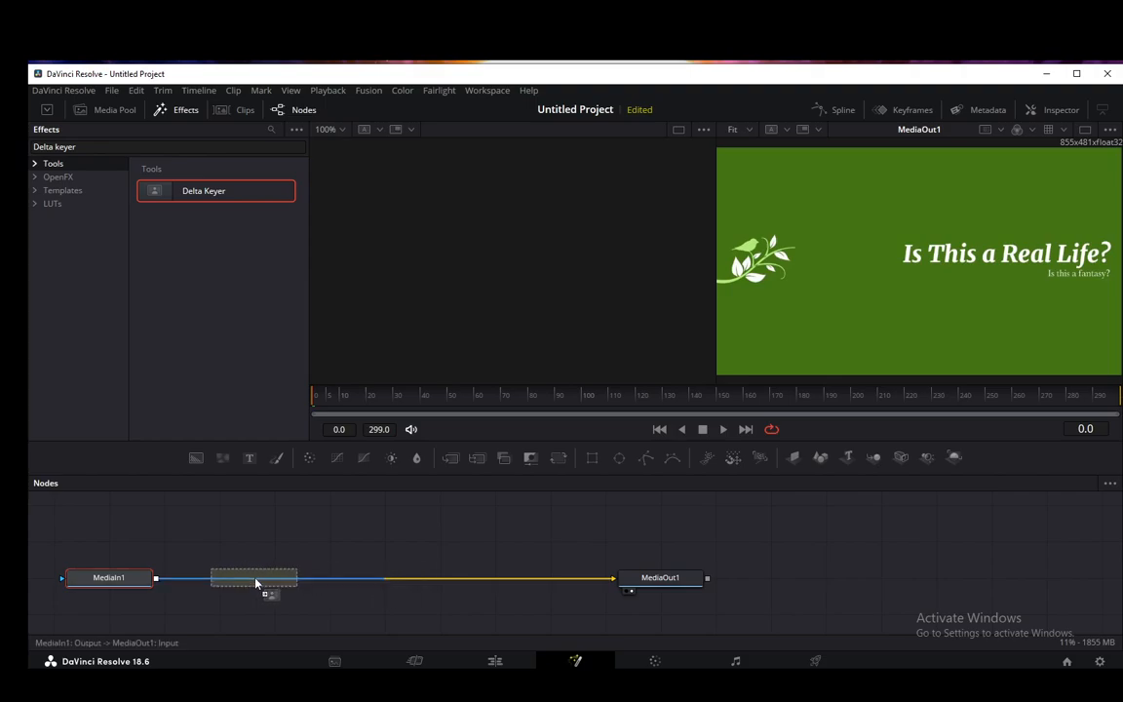
left_click_drag(253, 581, 380, 581)
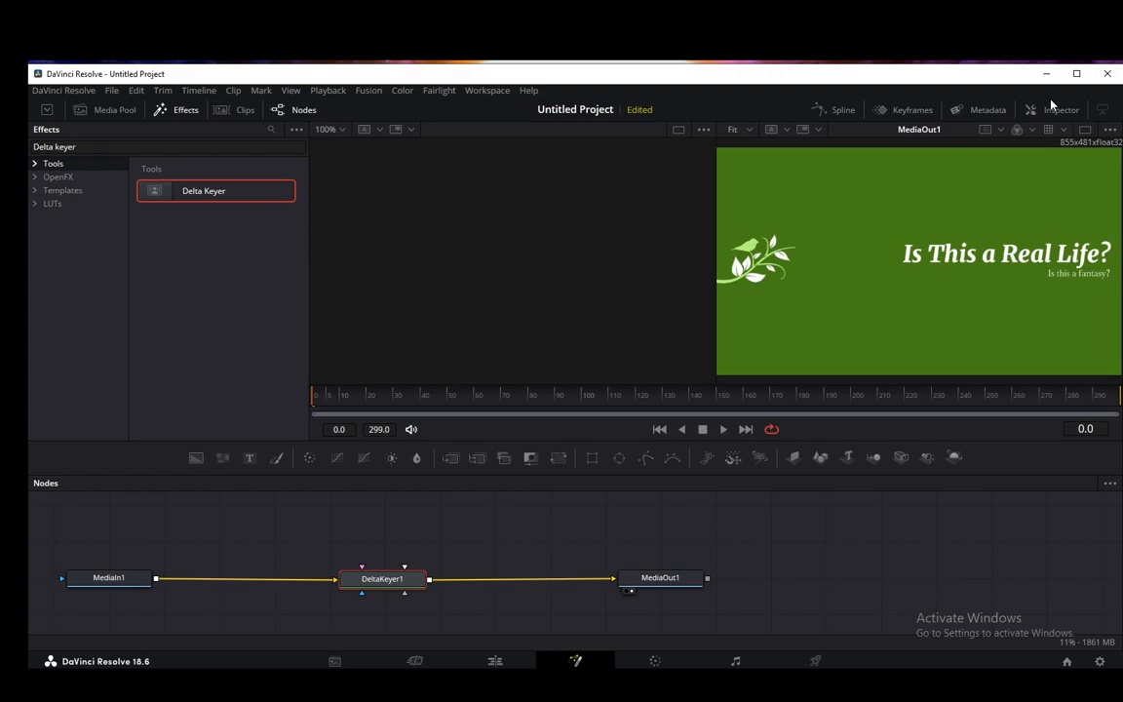
Step: Pick the green background as DeltaKeyer1's key colour, then return to the Edit page
left_click(1061, 110)
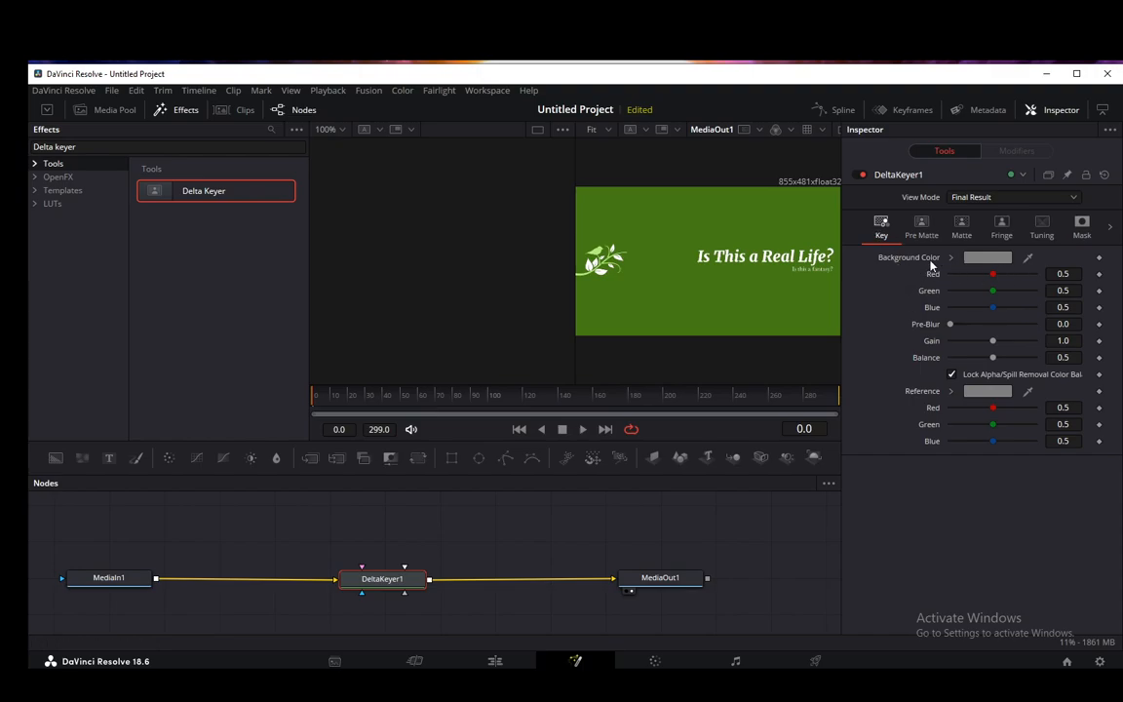
mouse_move(1029, 261)
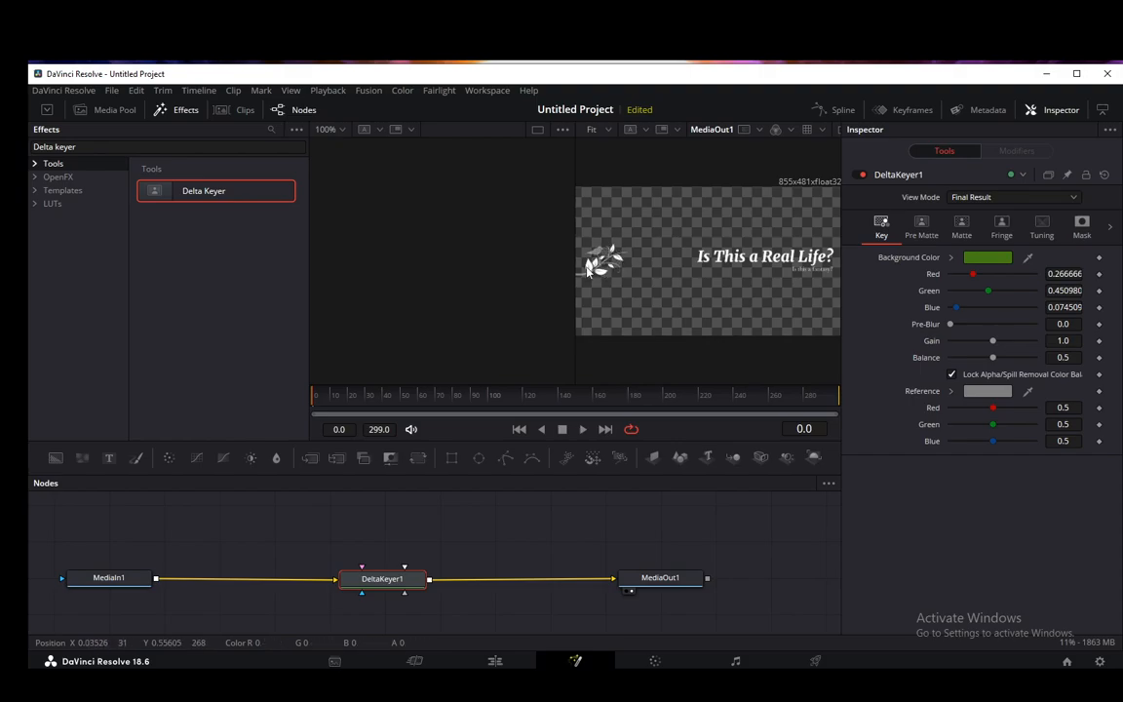
mouse_move(617, 230)
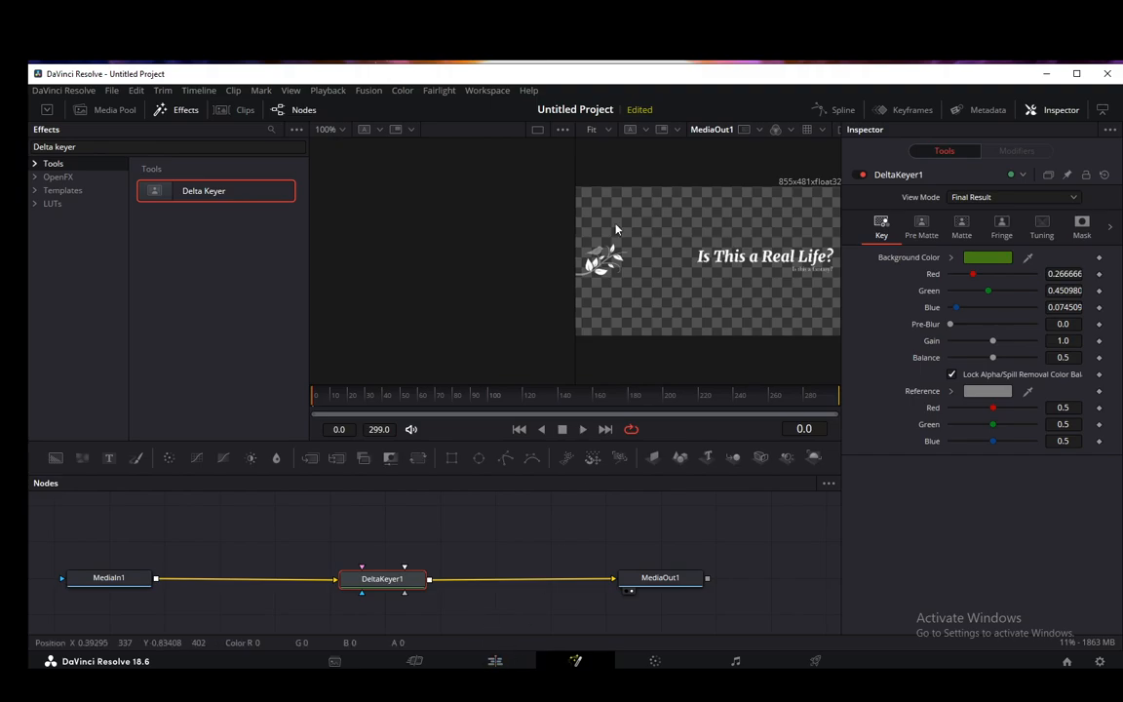
left_click(495, 661)
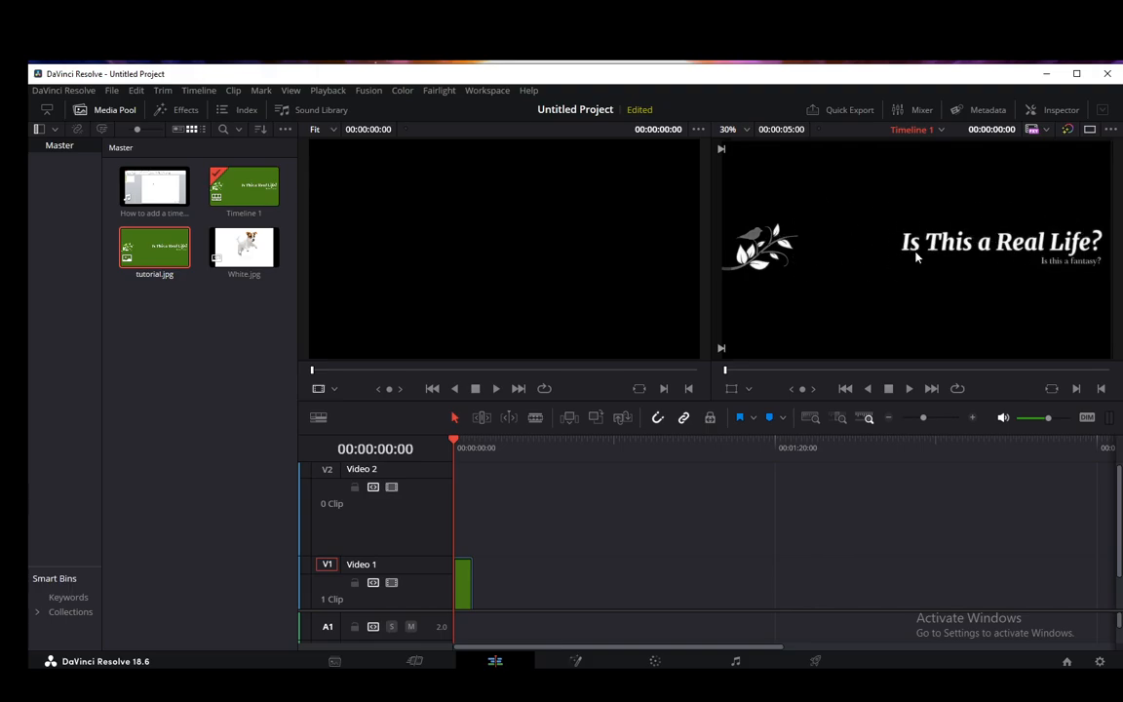
mouse_move(585, 341)
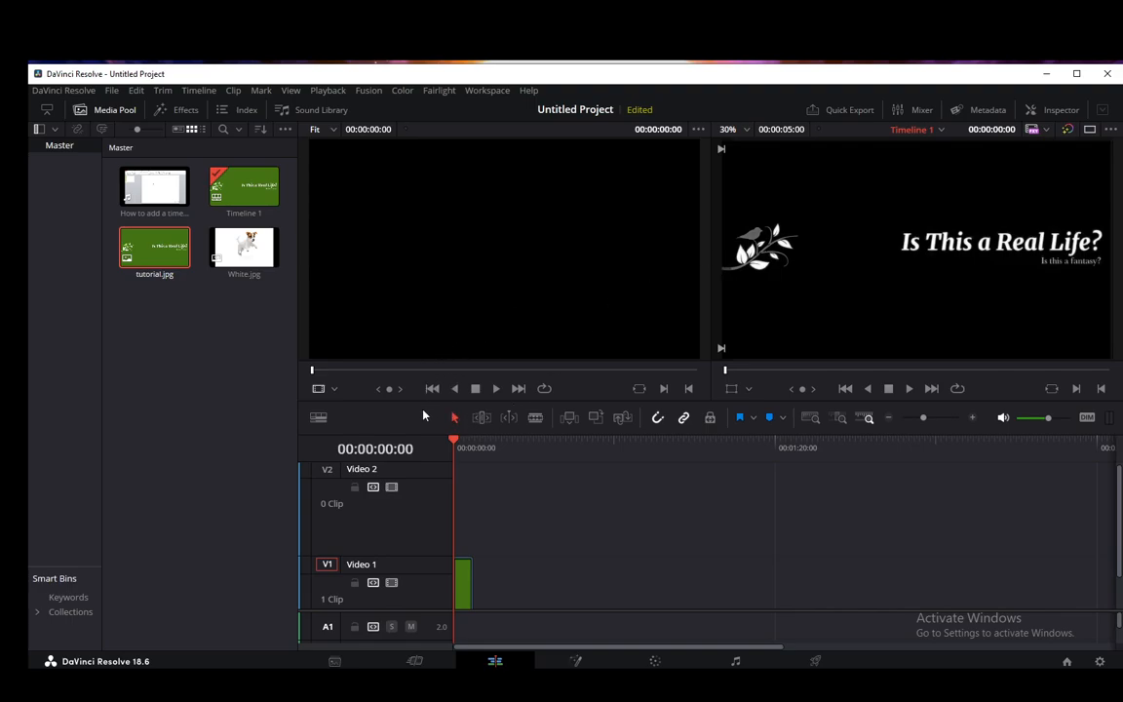
mouse_move(425, 433)
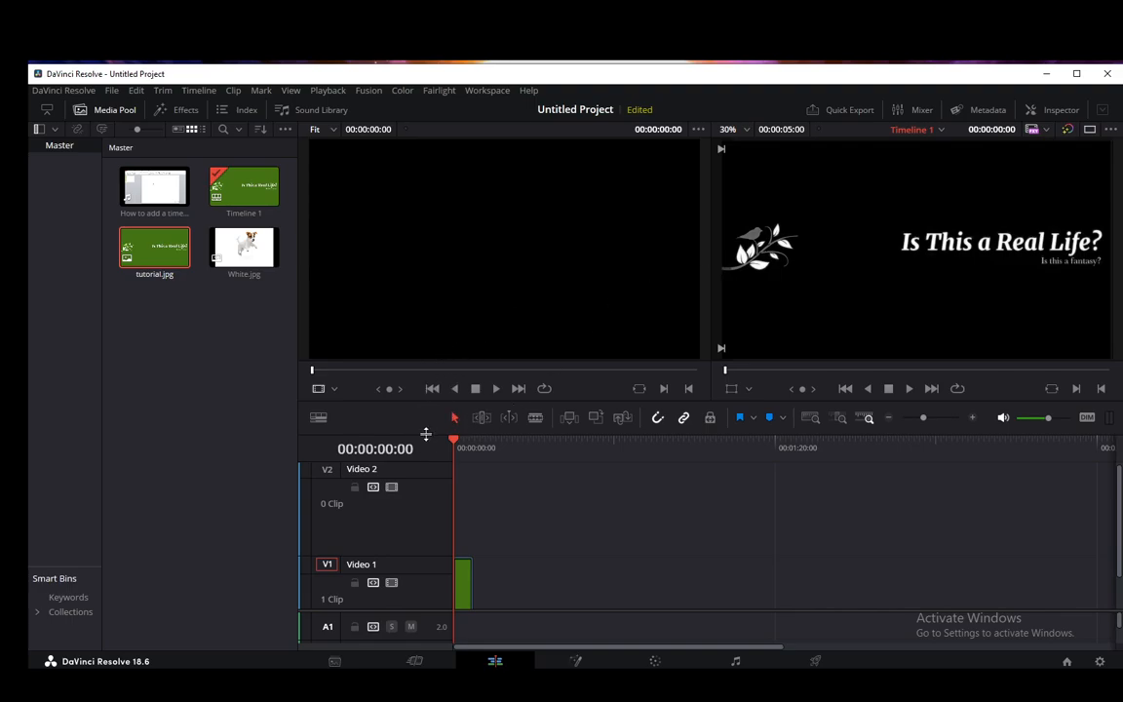